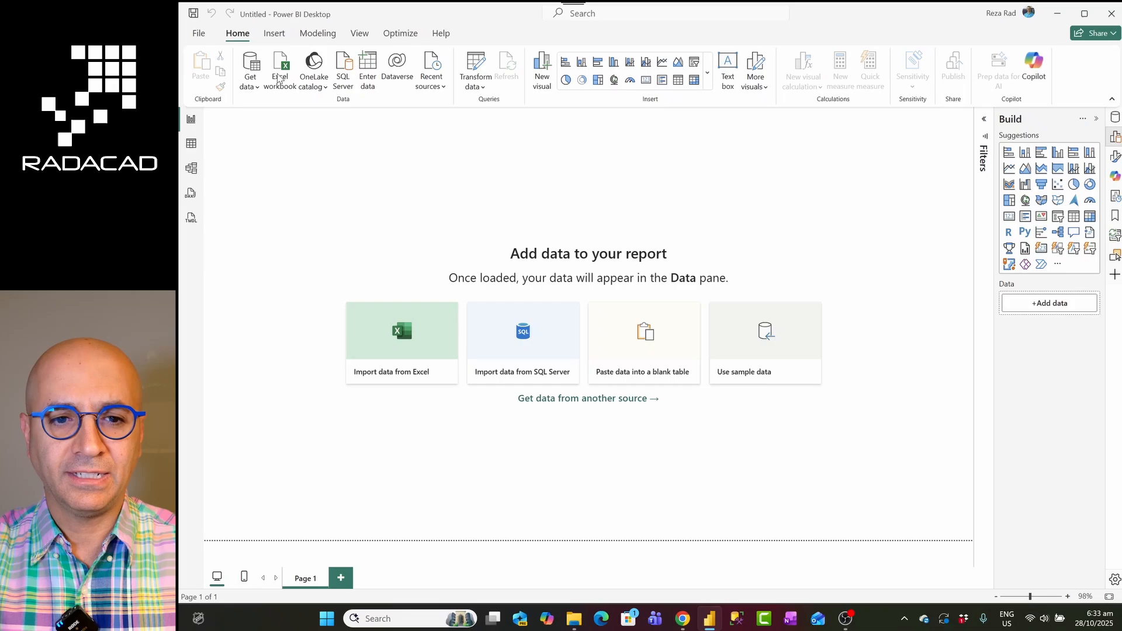
Step: Import the NameValue.xlsx workbook as an Excel data source
{"action": "left_click", "coordinate": [401, 343]}
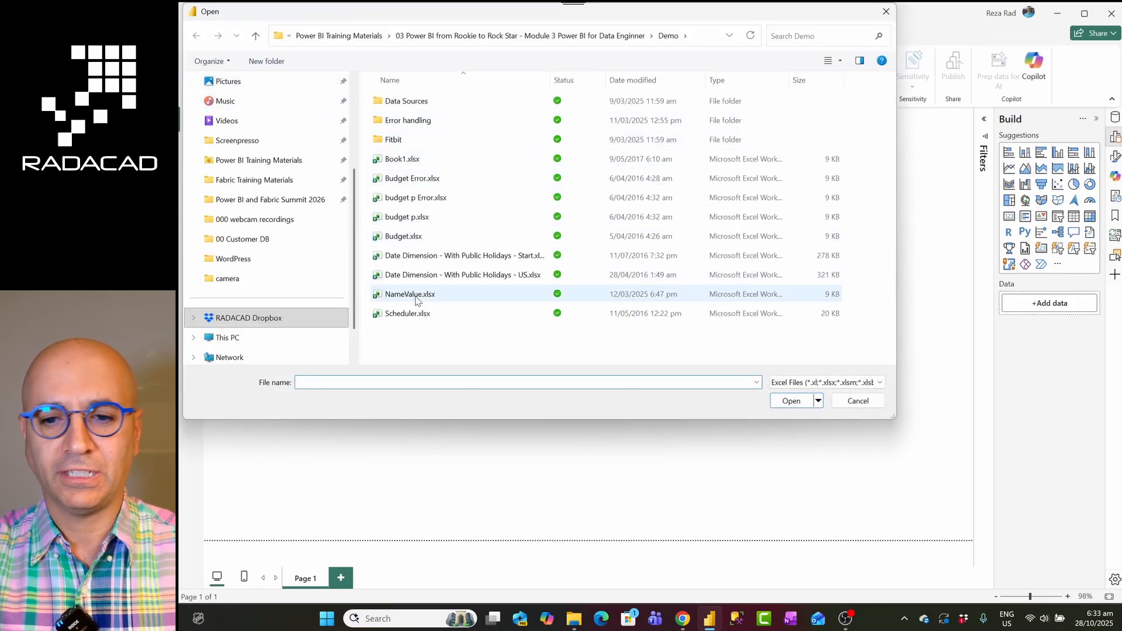
{"action": "left_click", "coordinate": [409, 294]}
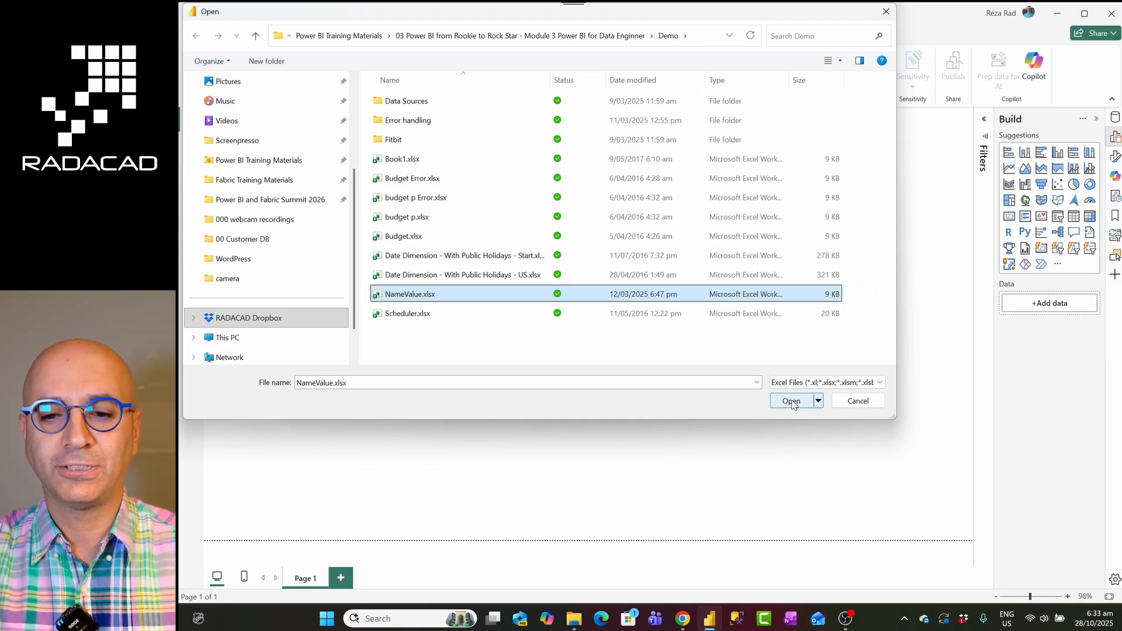
{"action": "left_click", "coordinate": [790, 400]}
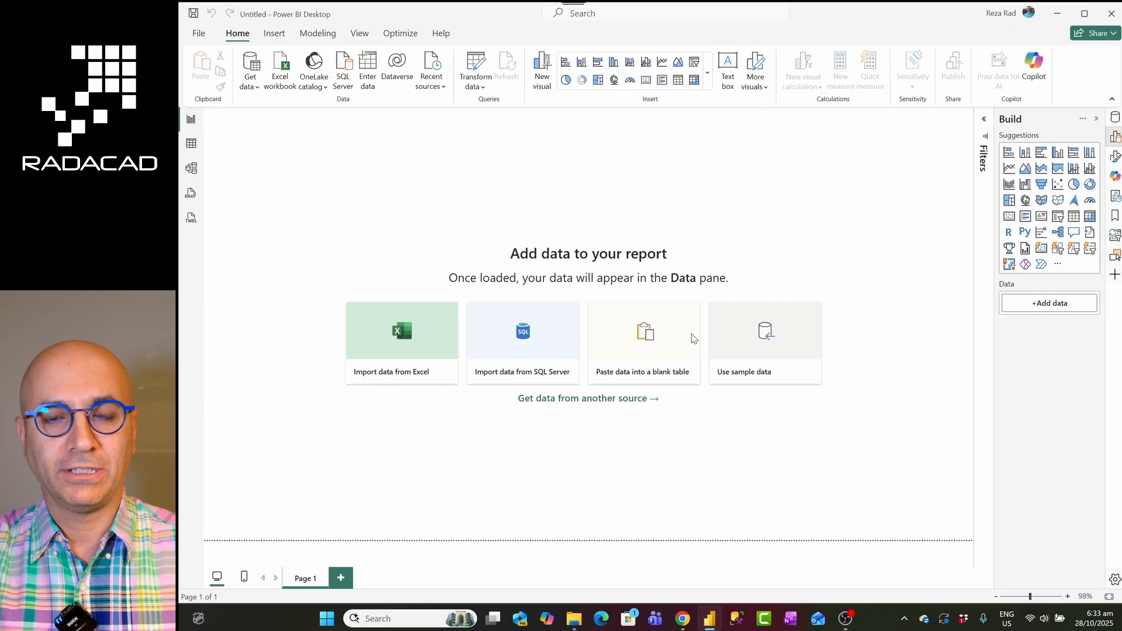
{"action": "mouse_move", "coordinate": [628, 261]}
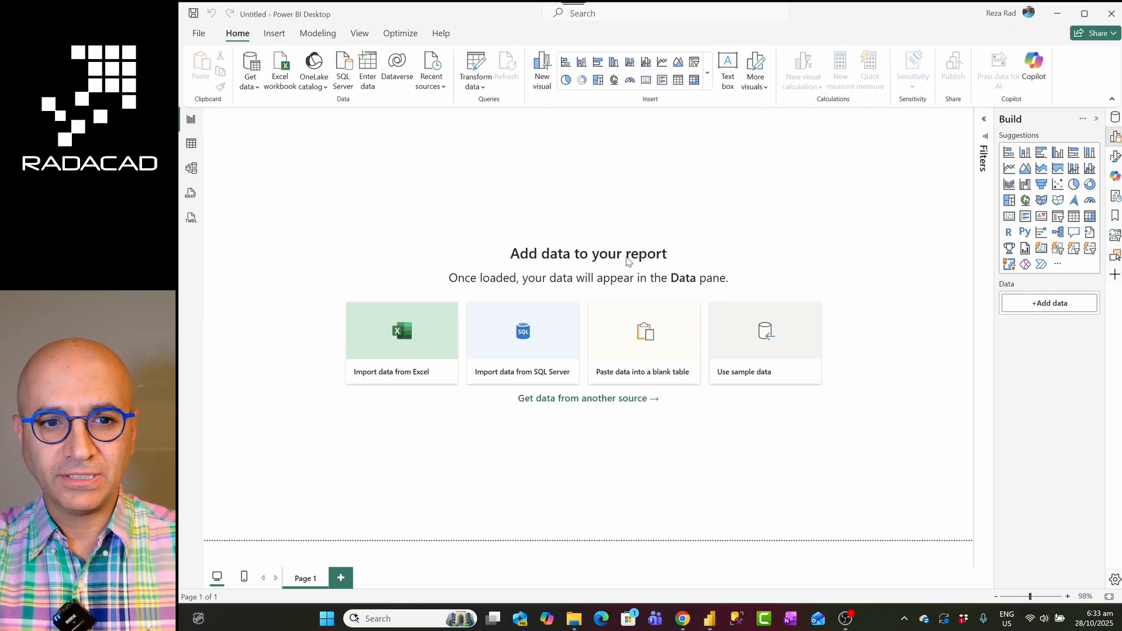
Step: Tick Sheet1 in the Navigator to preview its ID, Col Name and Values rows
{"action": "left_click", "coordinate": [401, 341]}
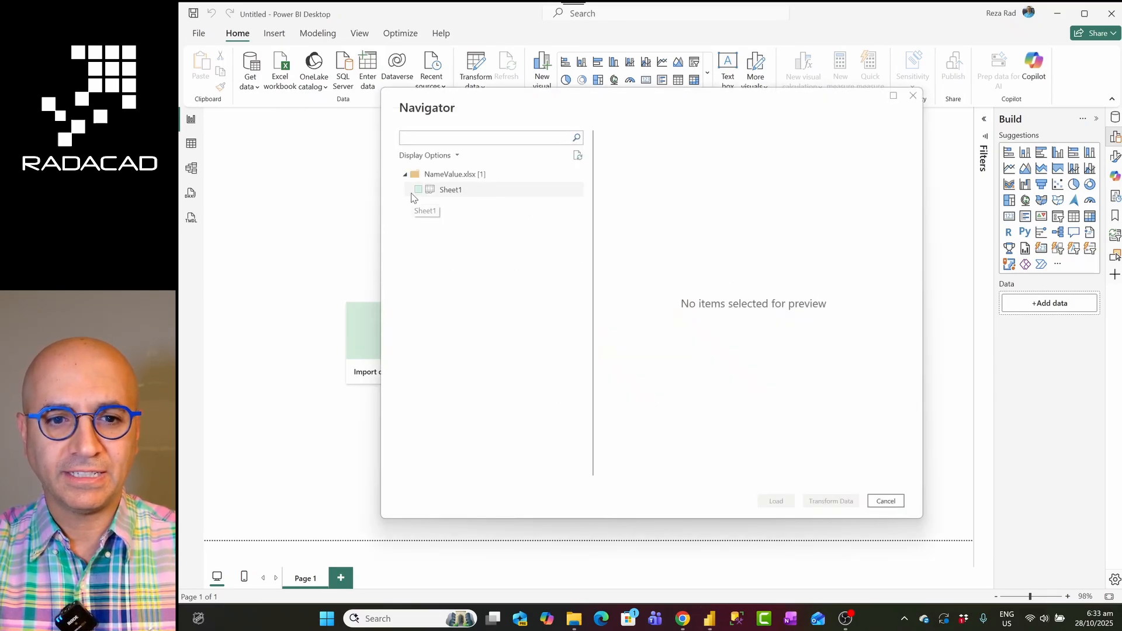
{"action": "left_click", "coordinate": [417, 189]}
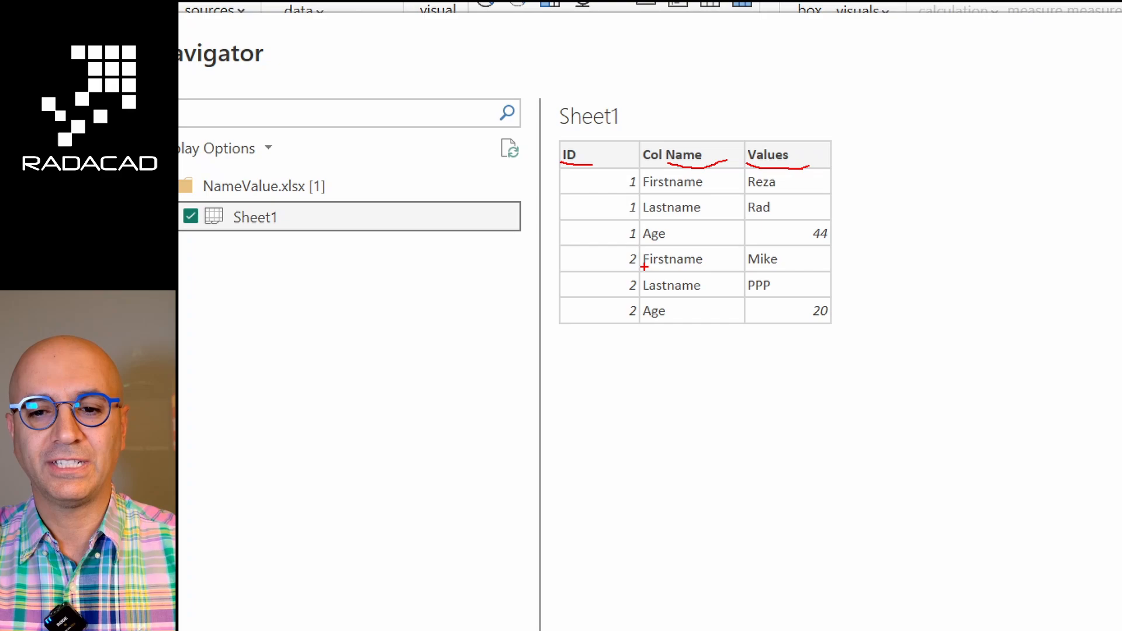
{"action": "mouse_move", "coordinate": [728, 291]}
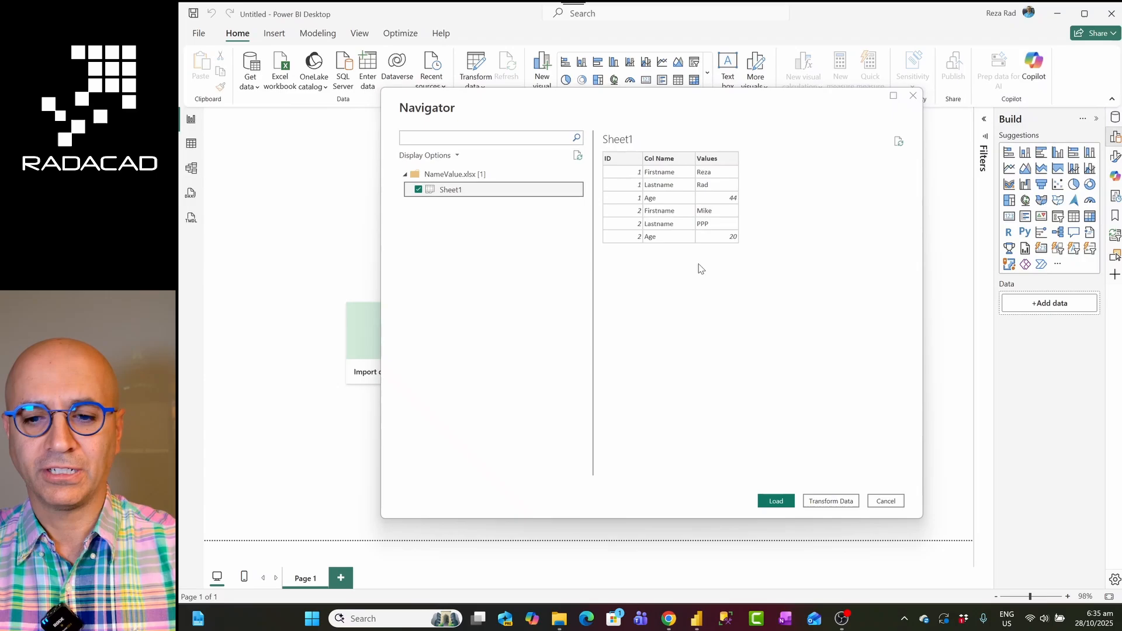
{"action": "mouse_move", "coordinate": [684, 217]}
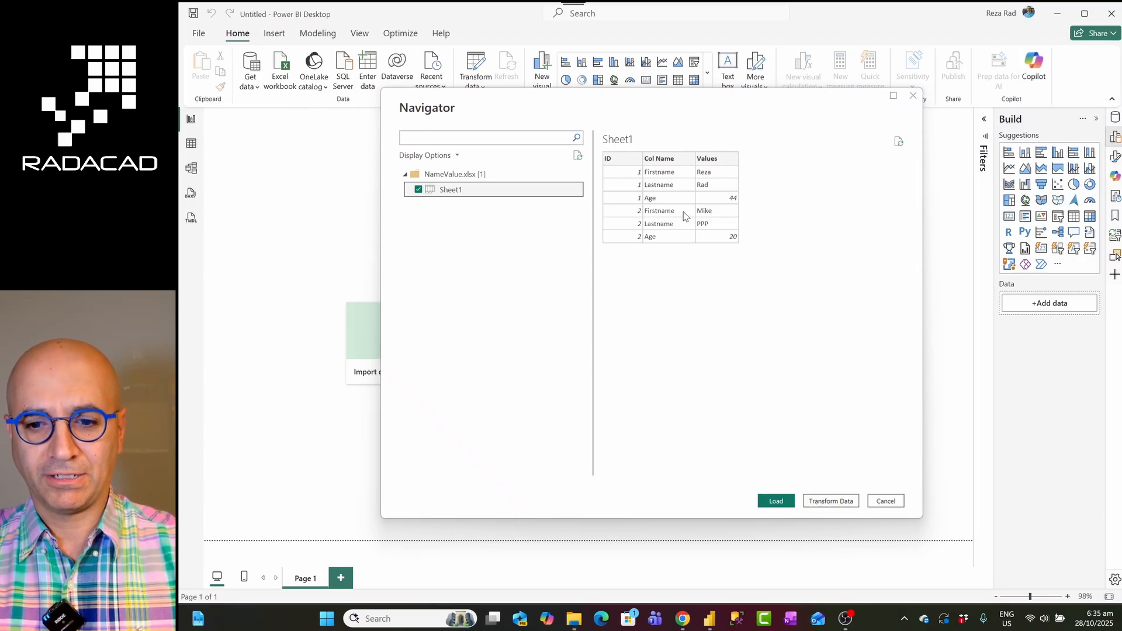
Step: Transform Sheet1 in Power Query Editor and select its ID column
{"action": "left_click", "coordinate": [884, 502]}
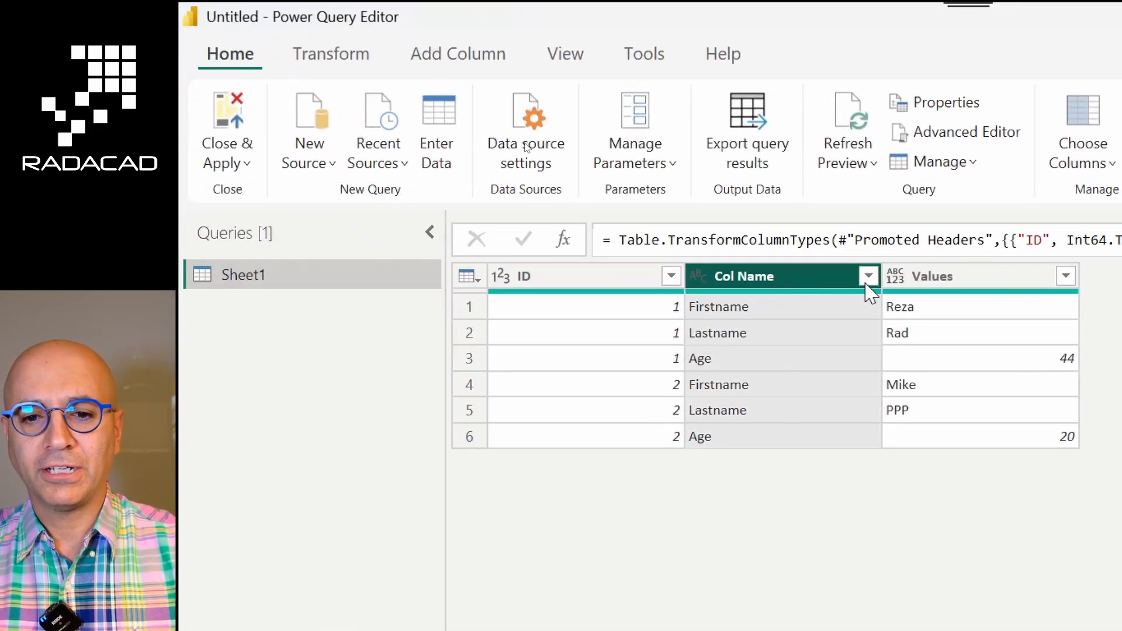
{"action": "left_click", "coordinate": [579, 275]}
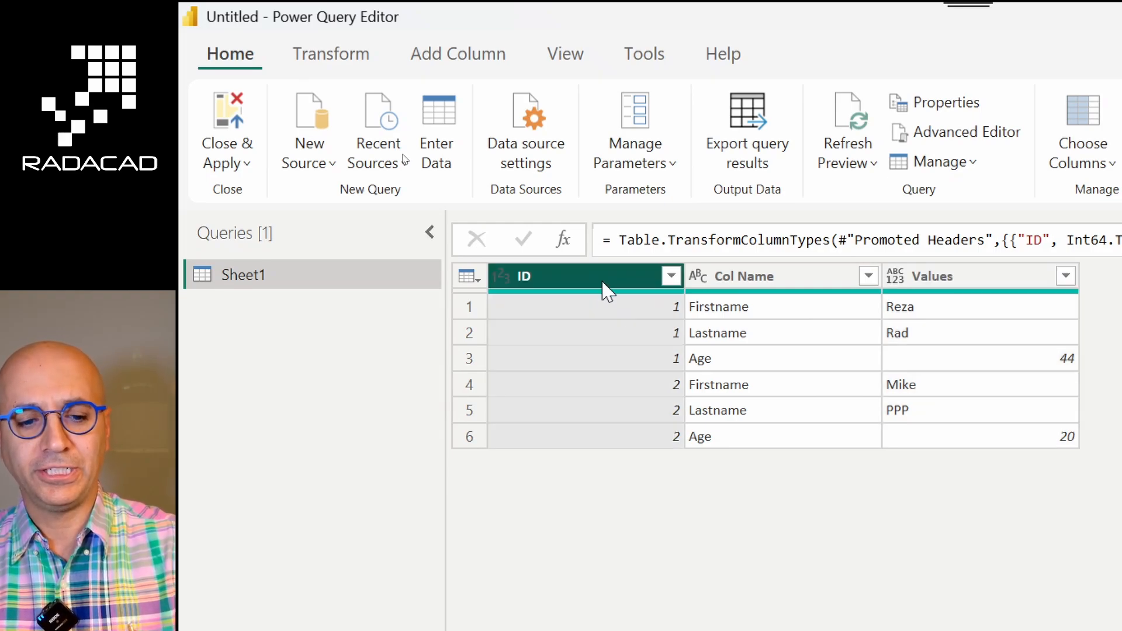
{"action": "mouse_move", "coordinate": [654, 336]}
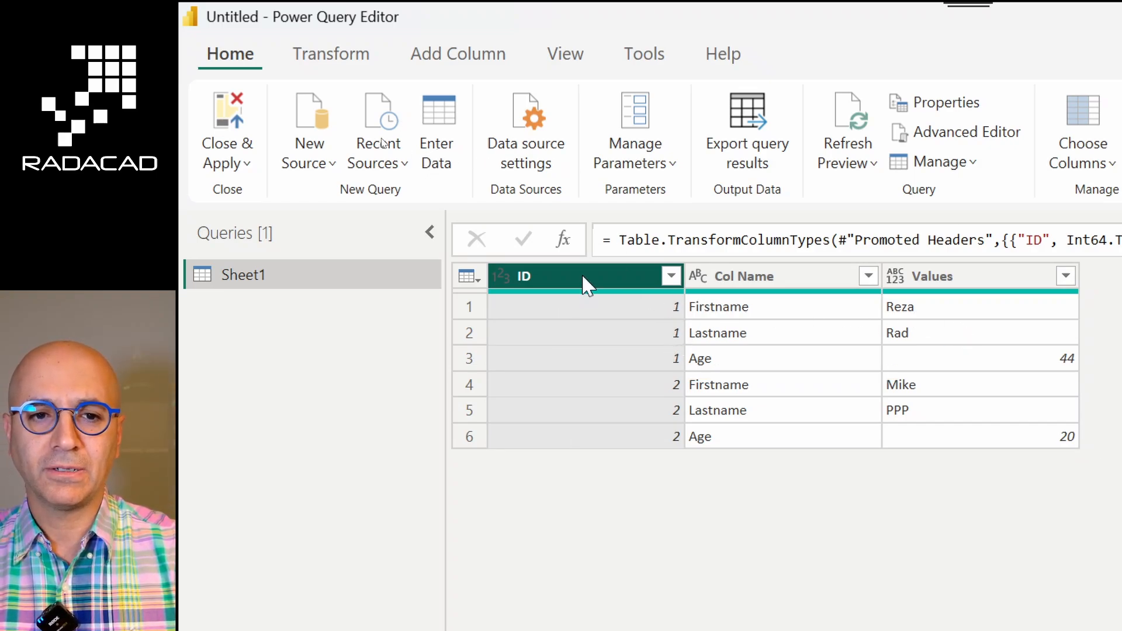
{"action": "left_click", "coordinate": [331, 54]}
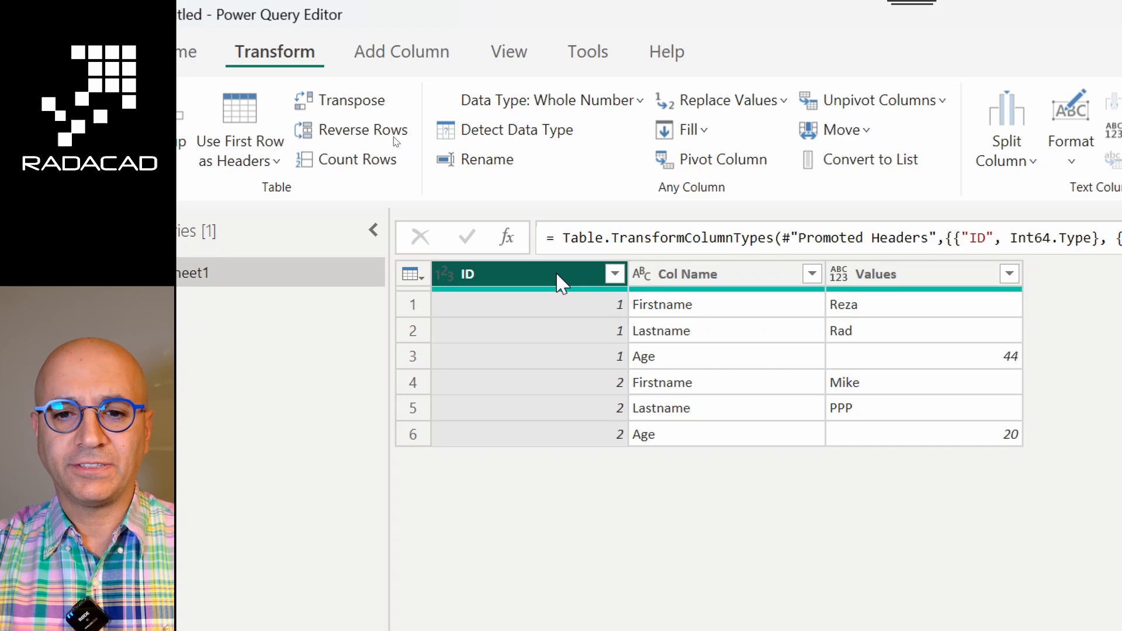
Step: Start a Pivot Column on the Col Name column
{"action": "left_click", "coordinate": [715, 273]}
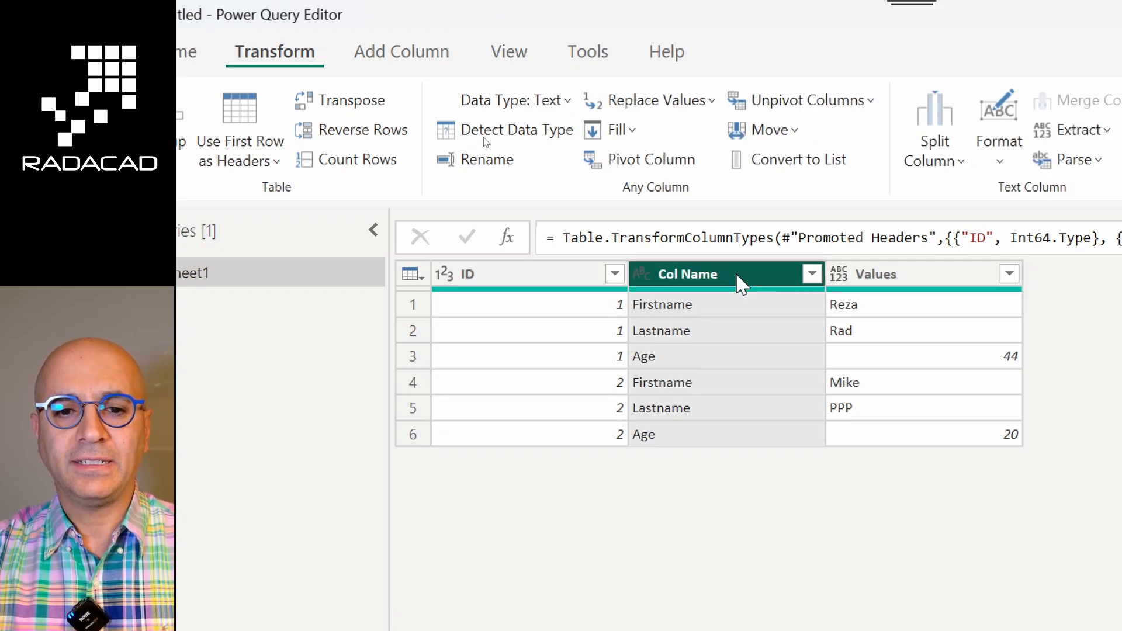
{"action": "mouse_move", "coordinate": [709, 515]}
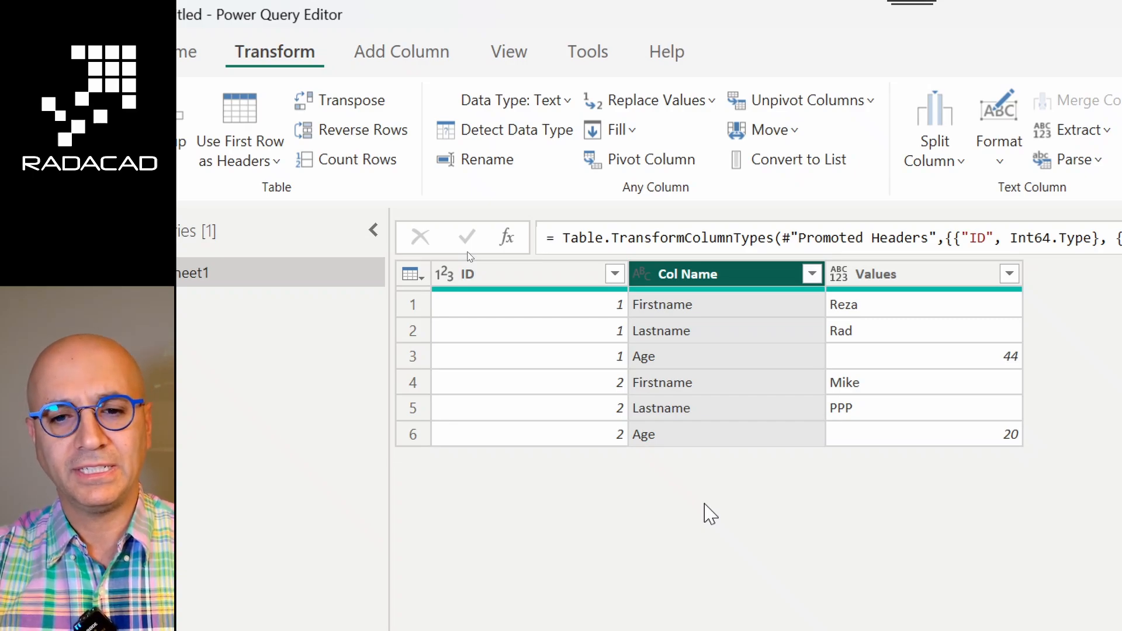
{"action": "mouse_move", "coordinate": [741, 411]}
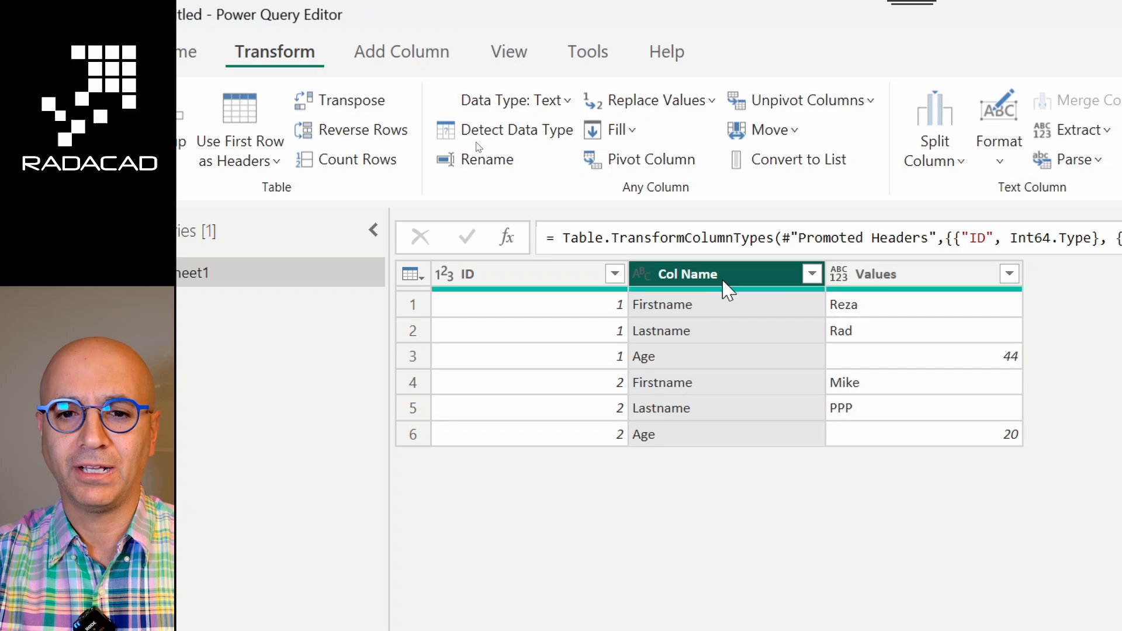
{"action": "mouse_move", "coordinate": [652, 159]}
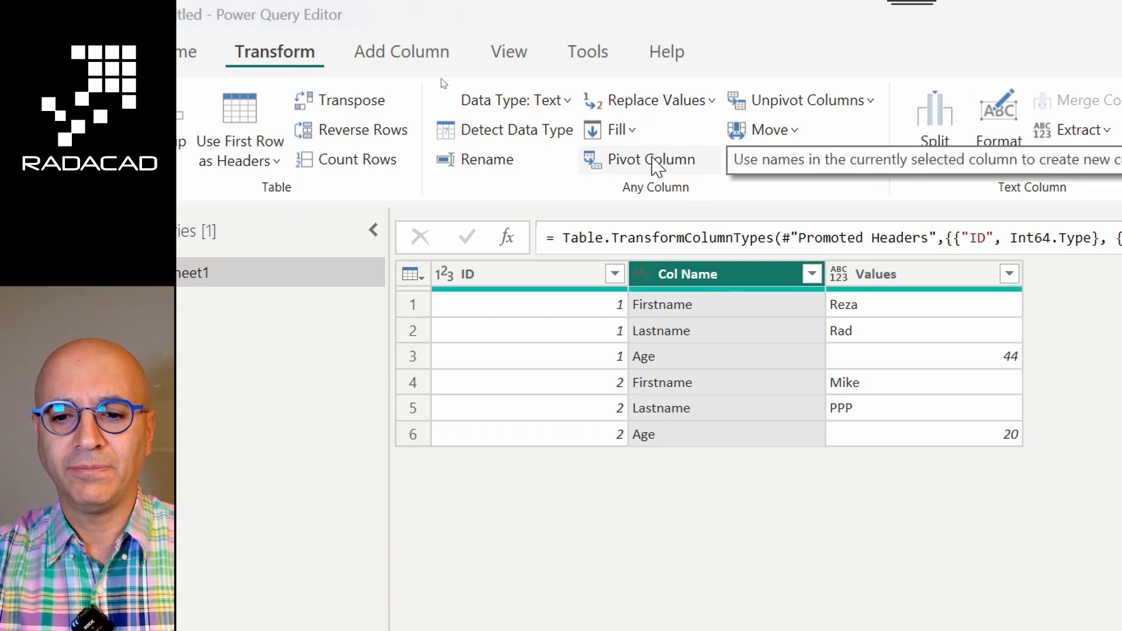
{"action": "left_click", "coordinate": [648, 159]}
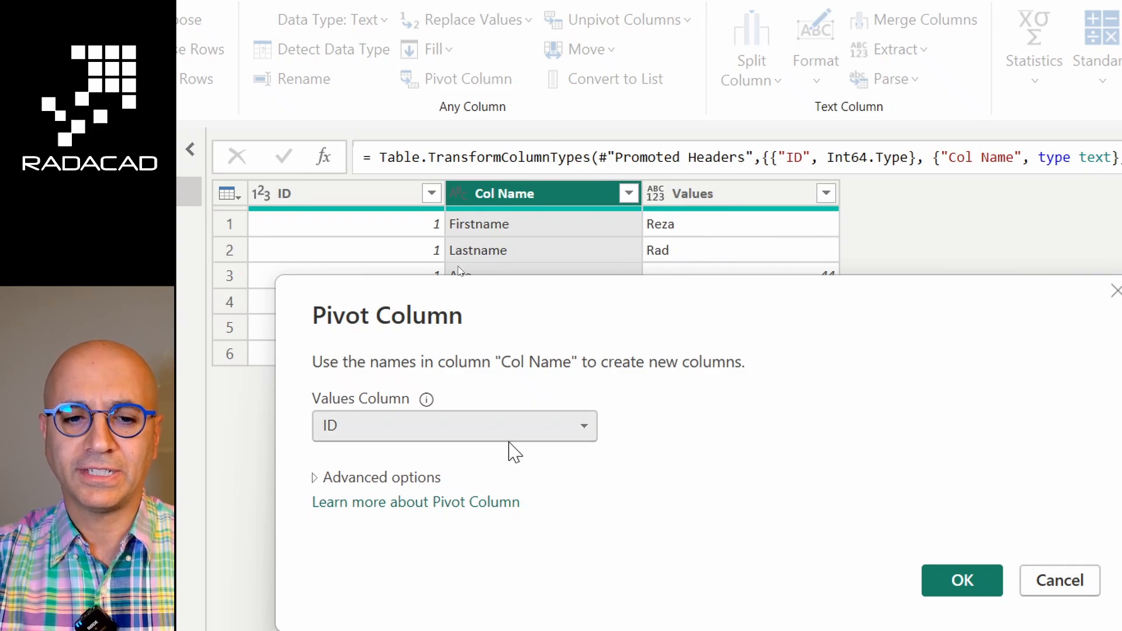
Step: Pivot Col Name using Values as the values column with Don't Aggregate
{"action": "left_click", "coordinate": [454, 425]}
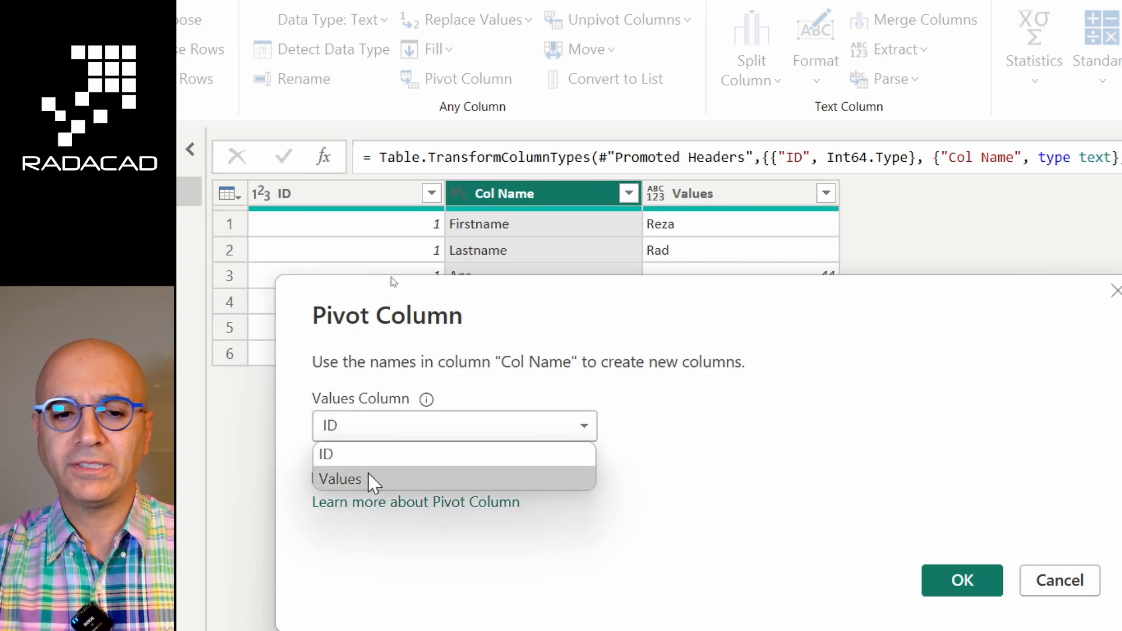
{"action": "left_click", "coordinate": [340, 479]}
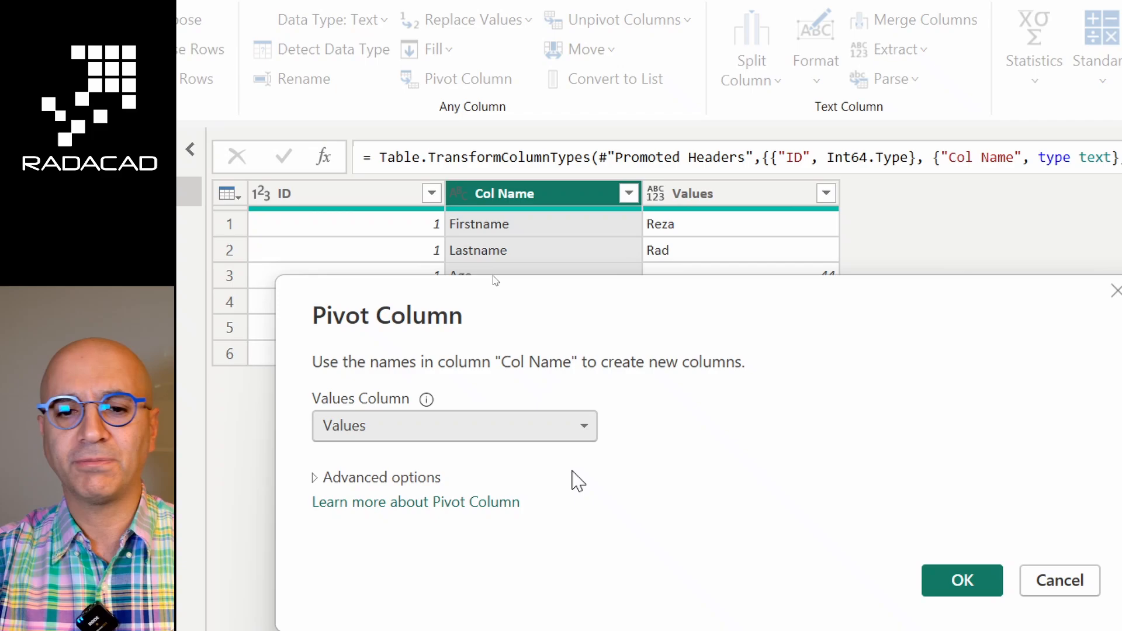
{"action": "mouse_move", "coordinate": [668, 314]}
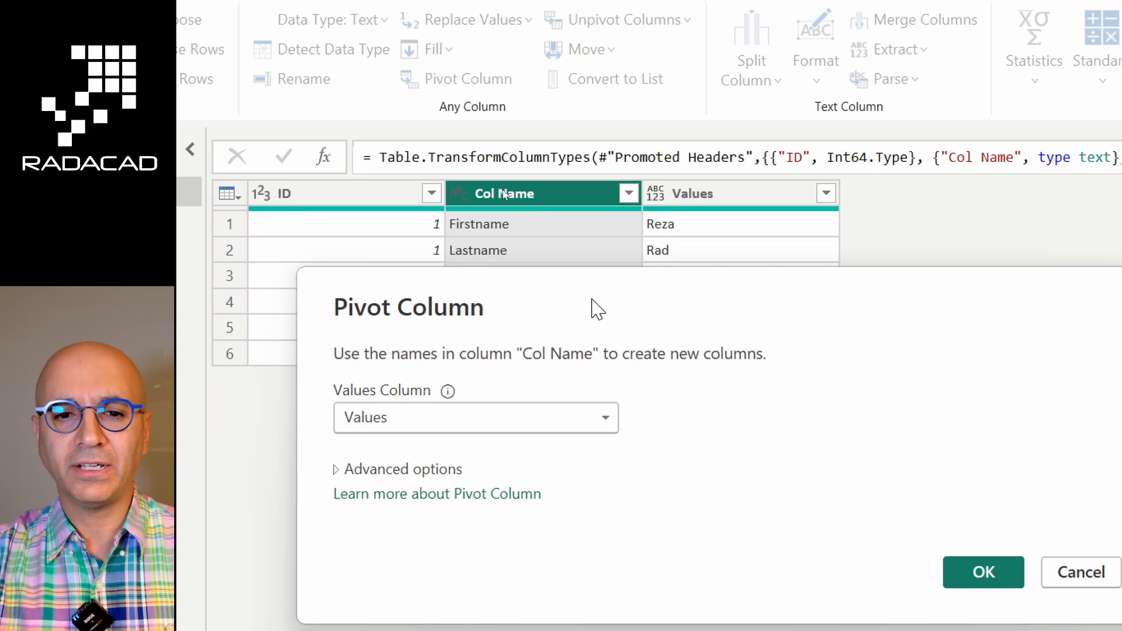
{"action": "mouse_move", "coordinate": [461, 243]}
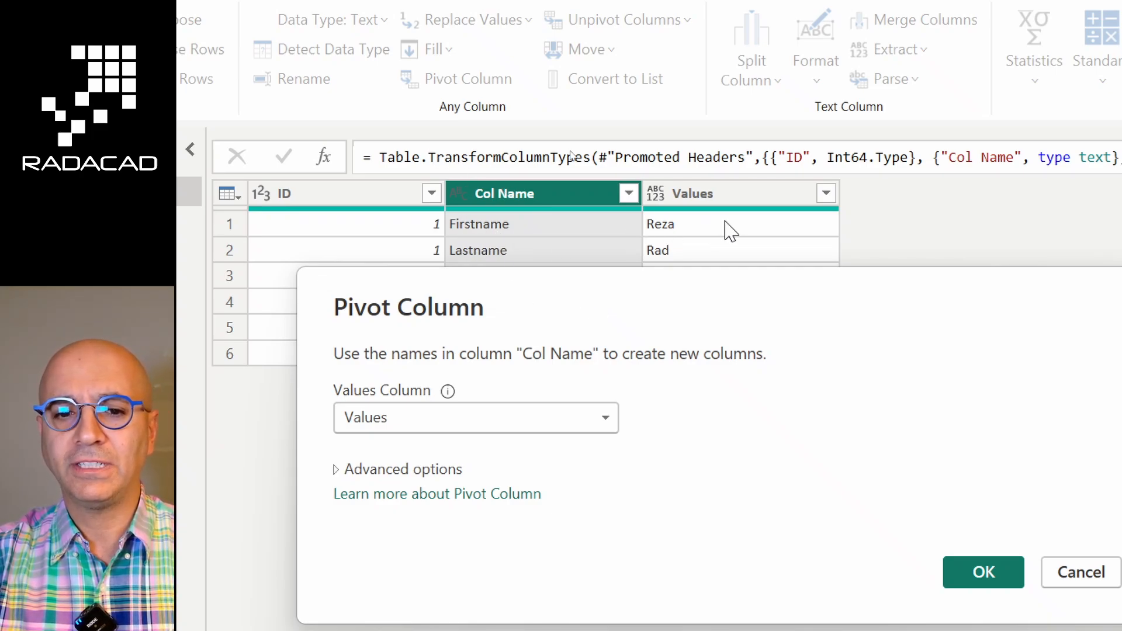
{"action": "mouse_move", "coordinate": [493, 247]}
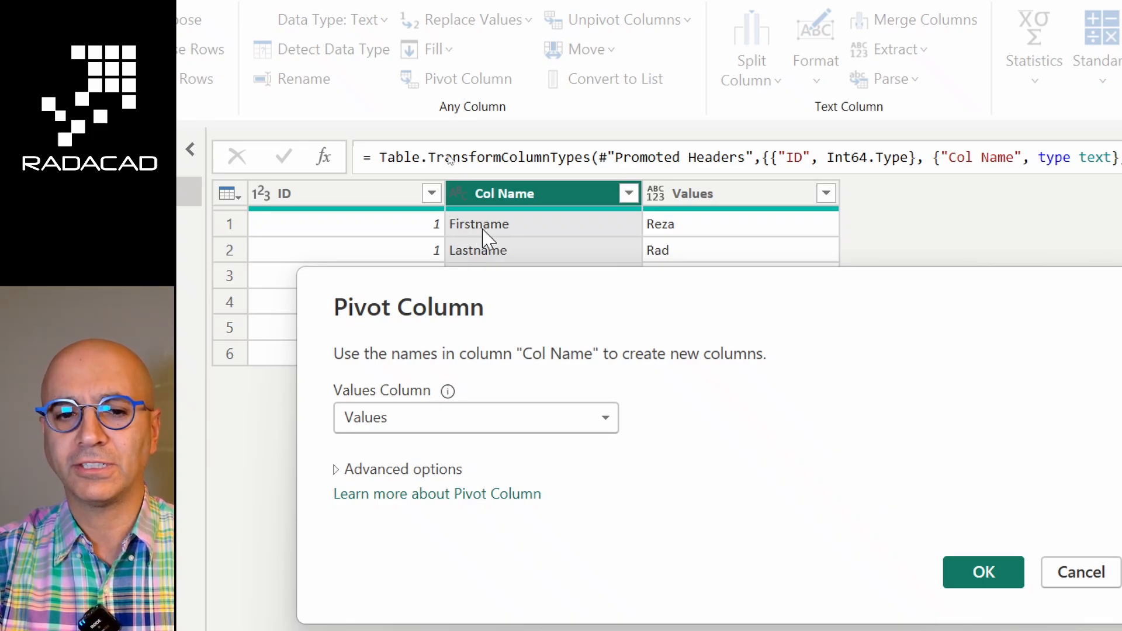
{"action": "mouse_move", "coordinate": [424, 256]}
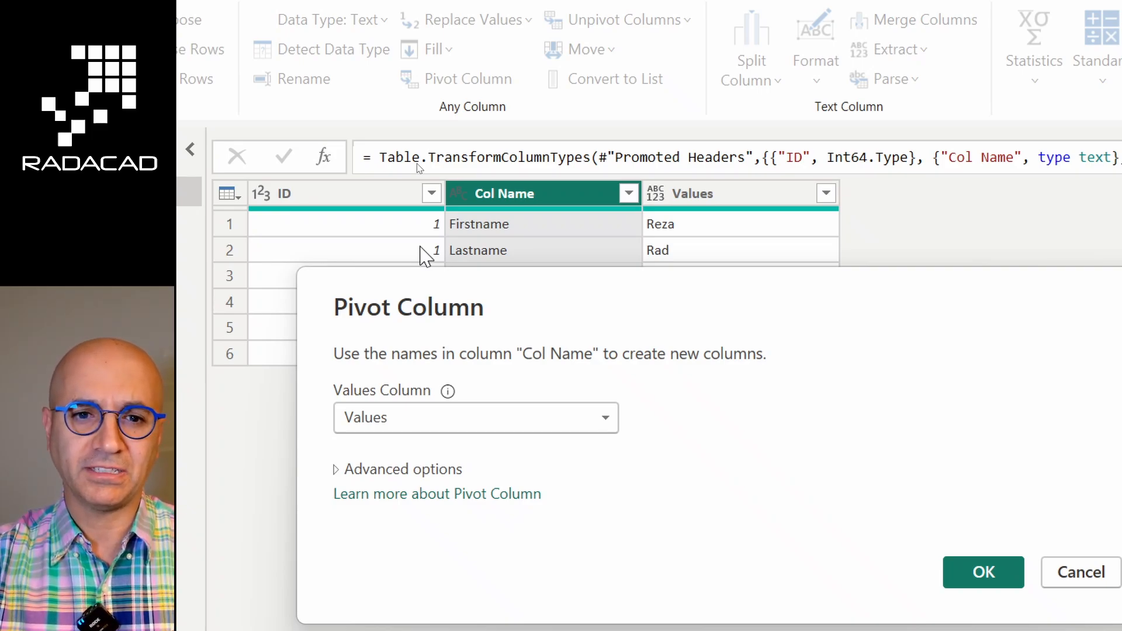
{"action": "mouse_move", "coordinate": [529, 388]}
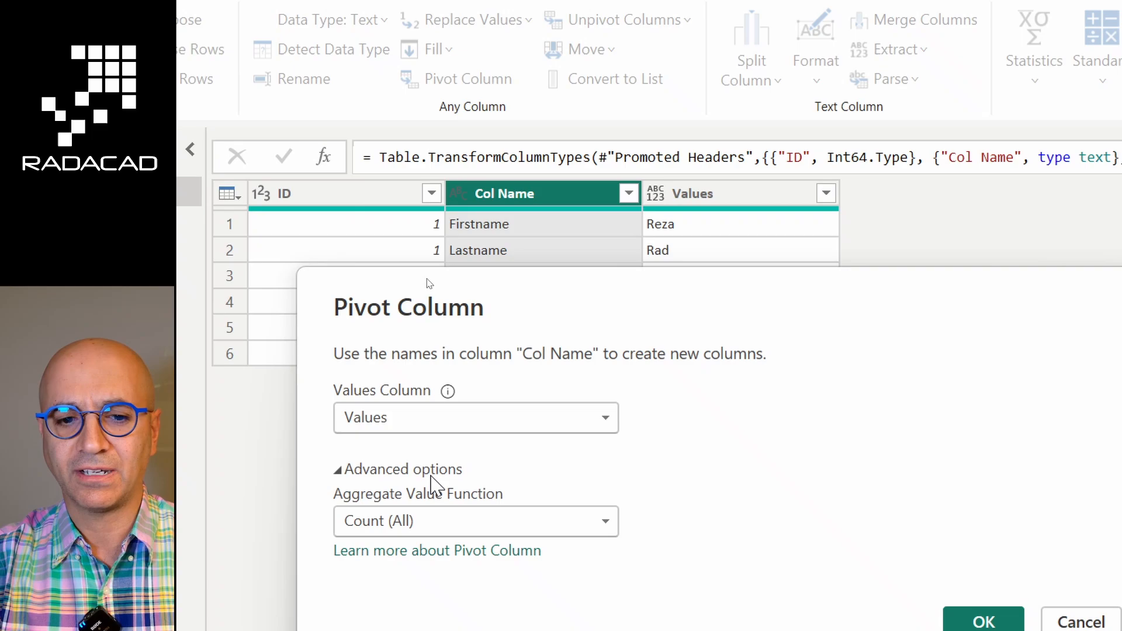
{"action": "mouse_move", "coordinate": [498, 557]}
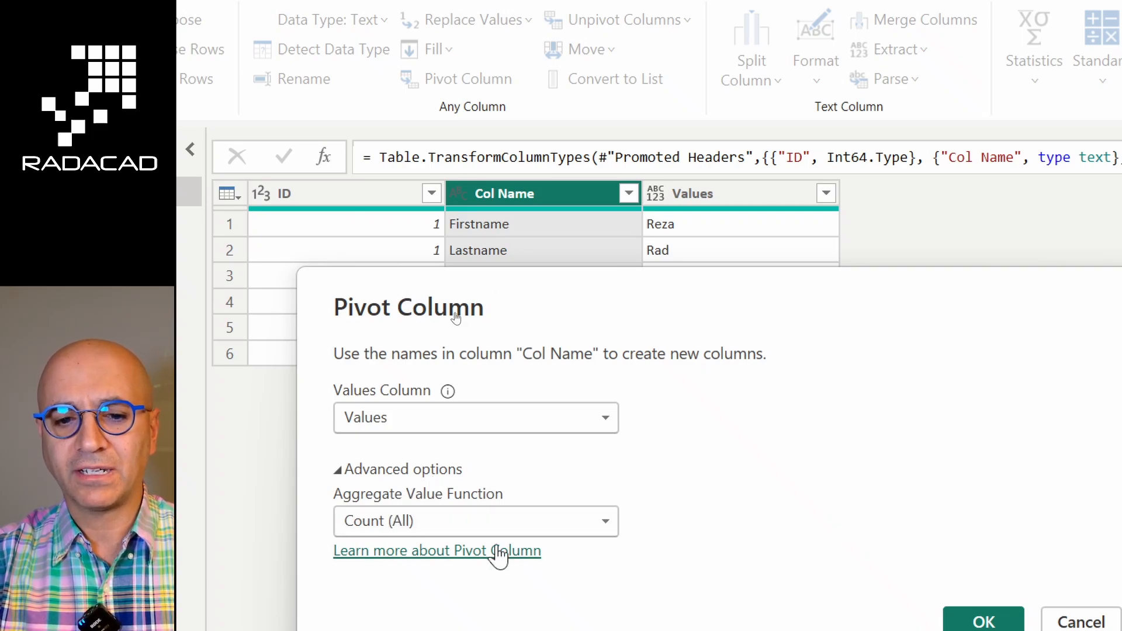
{"action": "mouse_move", "coordinate": [707, 520]}
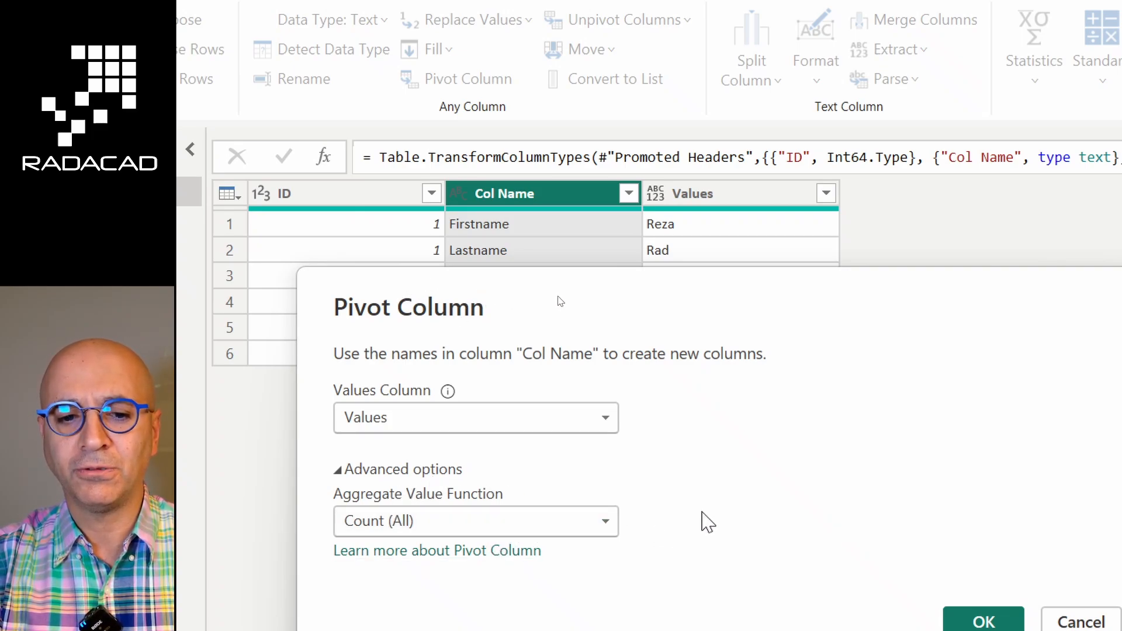
{"action": "mouse_move", "coordinate": [587, 292]}
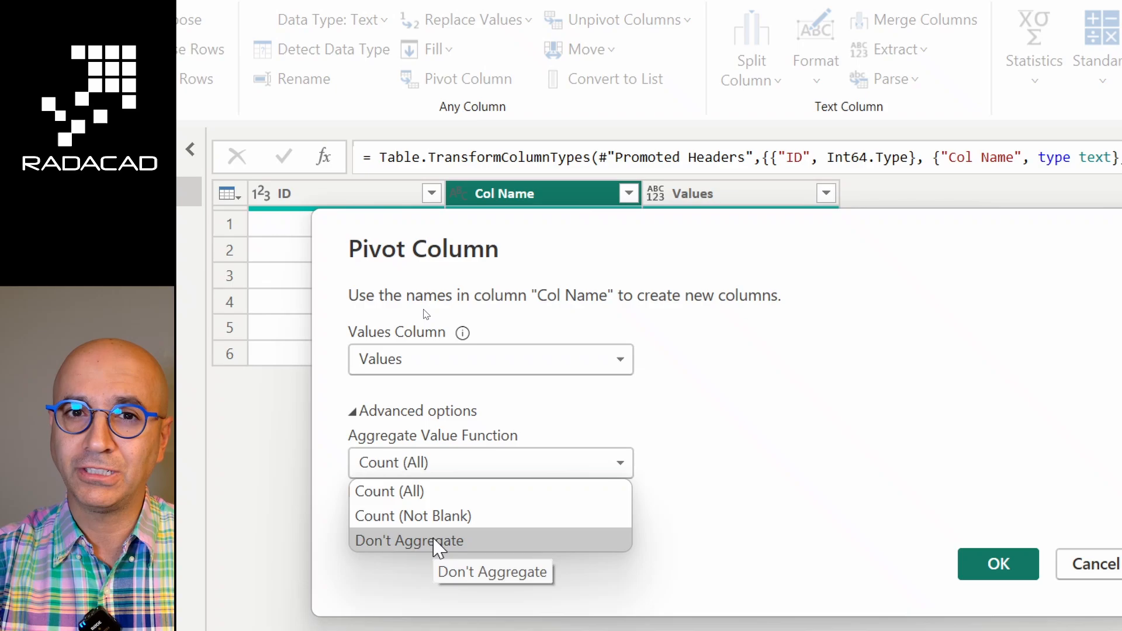
{"action": "left_click", "coordinate": [409, 539]}
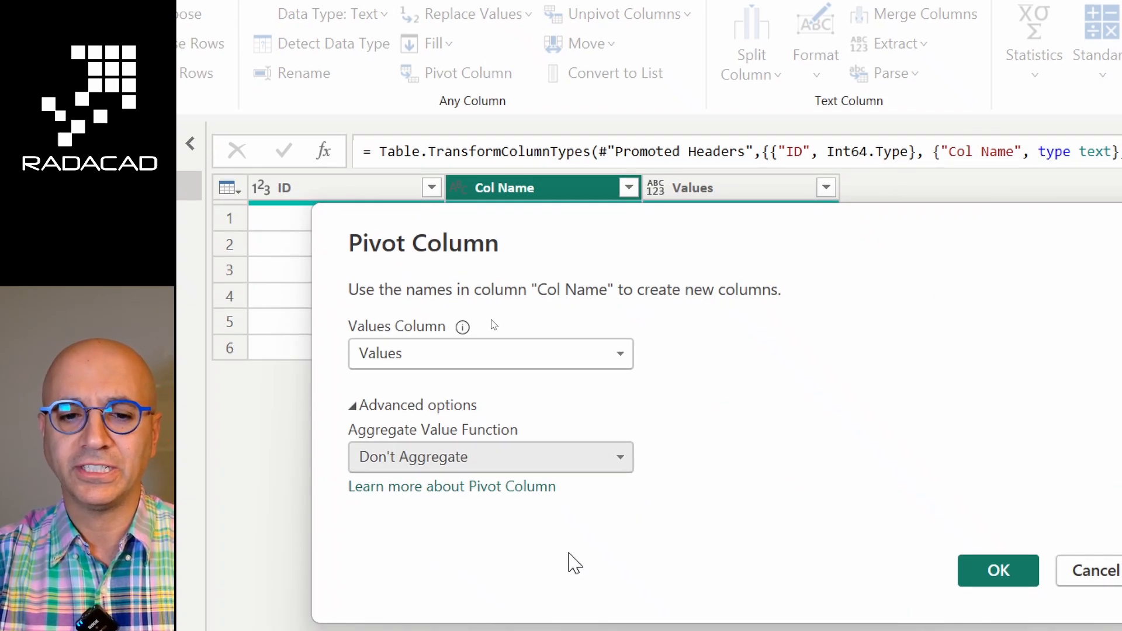
{"action": "mouse_move", "coordinate": [372, 461]}
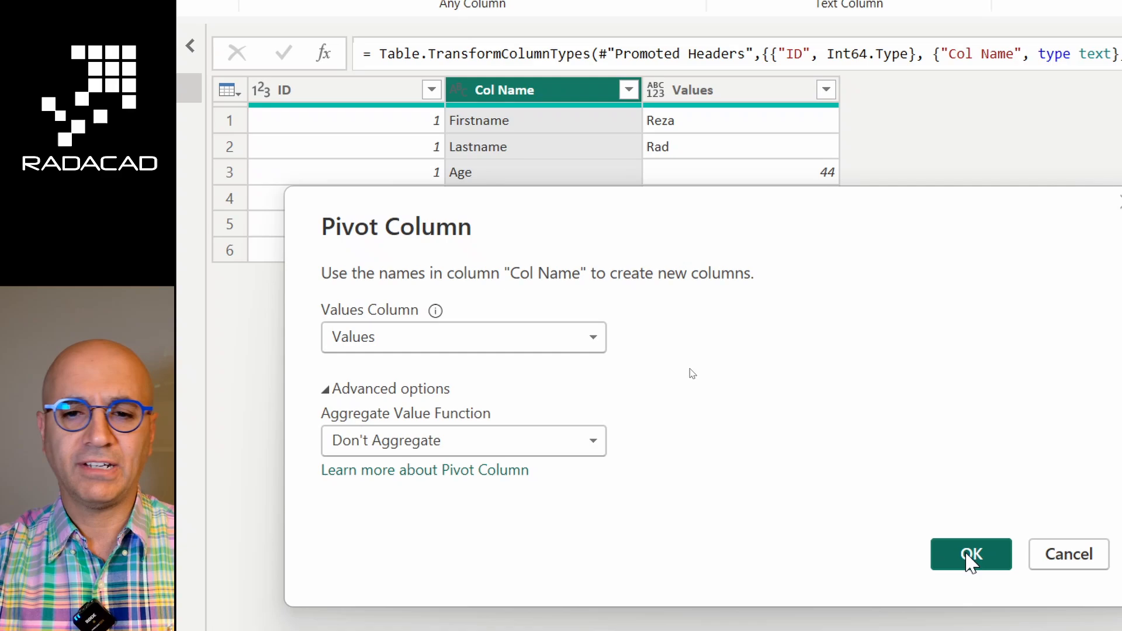
{"action": "left_click", "coordinate": [970, 554]}
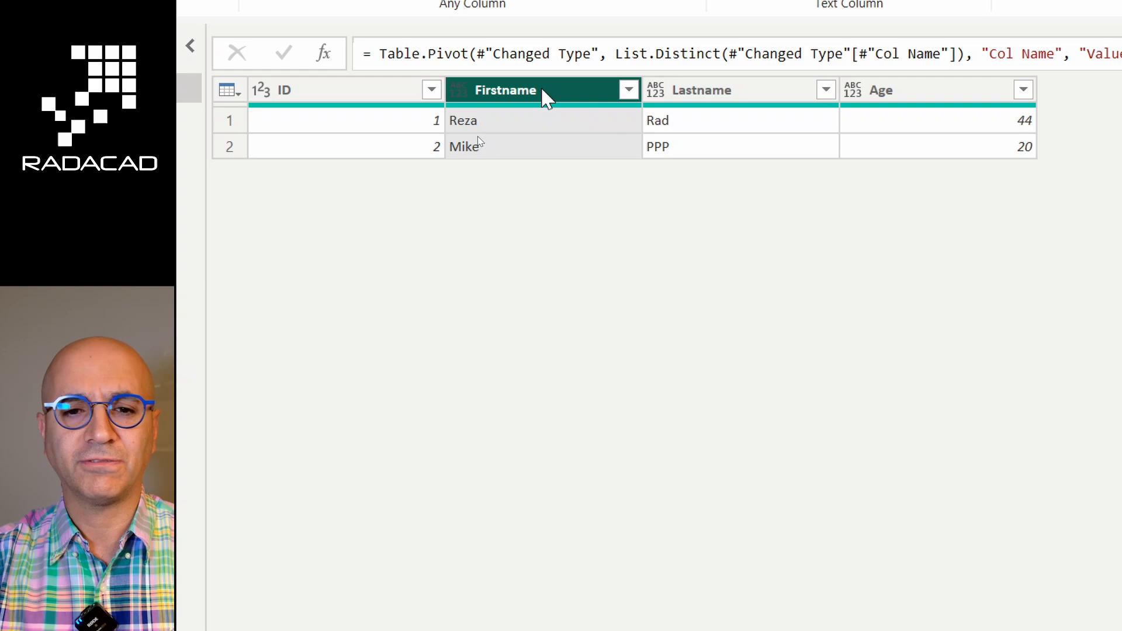
{"action": "mouse_move", "coordinate": [808, 109]}
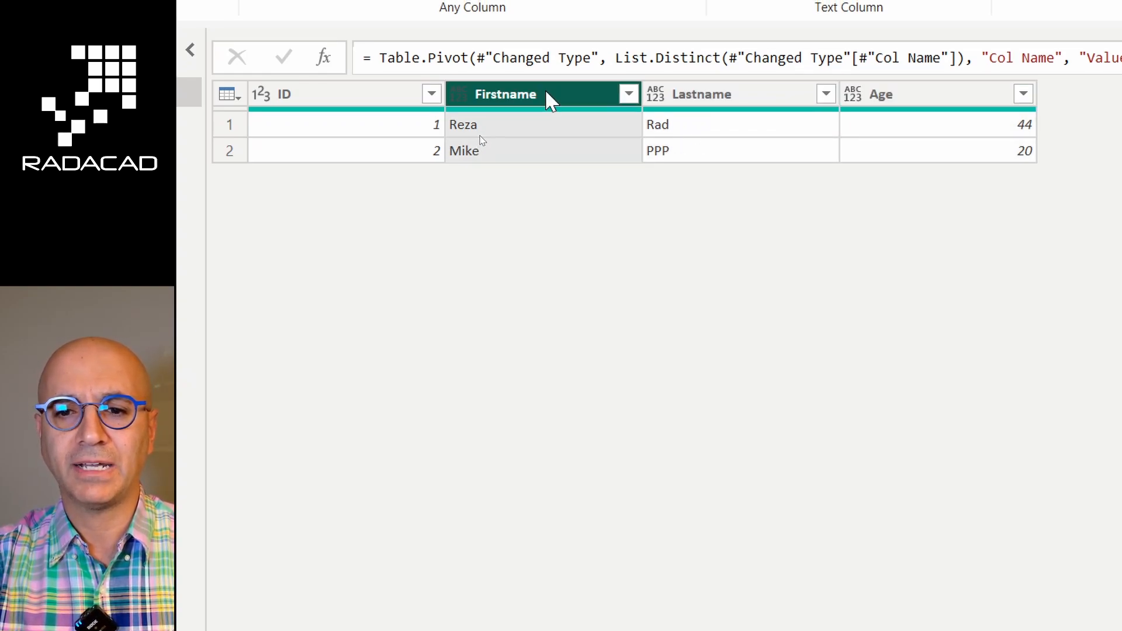
Step: Inspect the pivoted rows and compare with the Promoted Headers step
{"action": "left_click", "coordinate": [931, 93]}
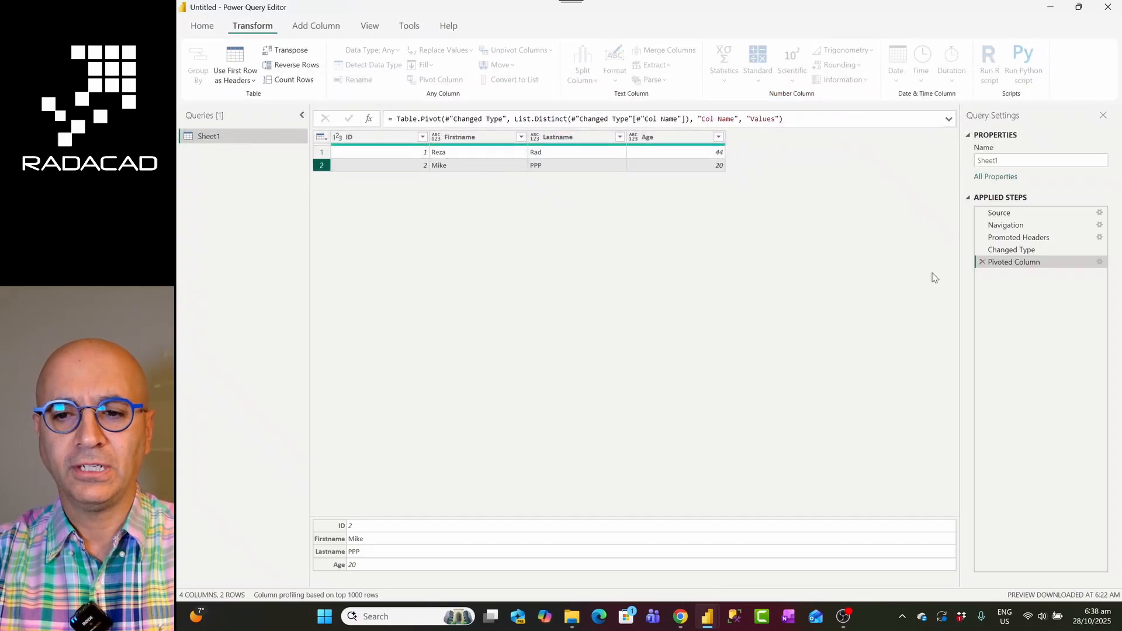
{"action": "left_click", "coordinate": [1018, 237]}
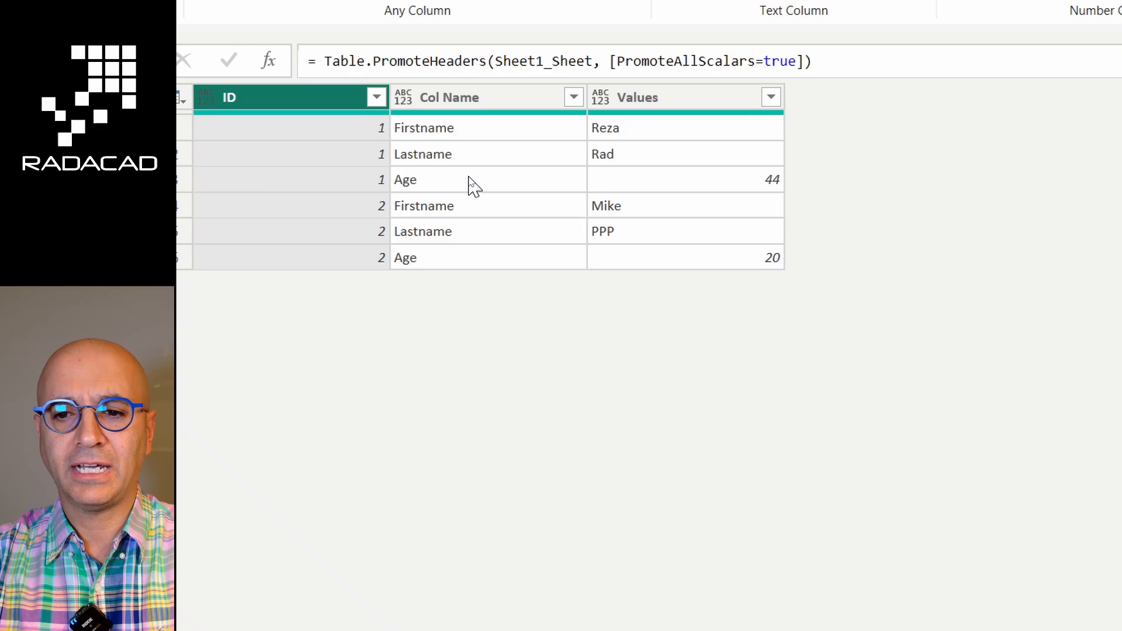
{"action": "left_click", "coordinate": [475, 80]}
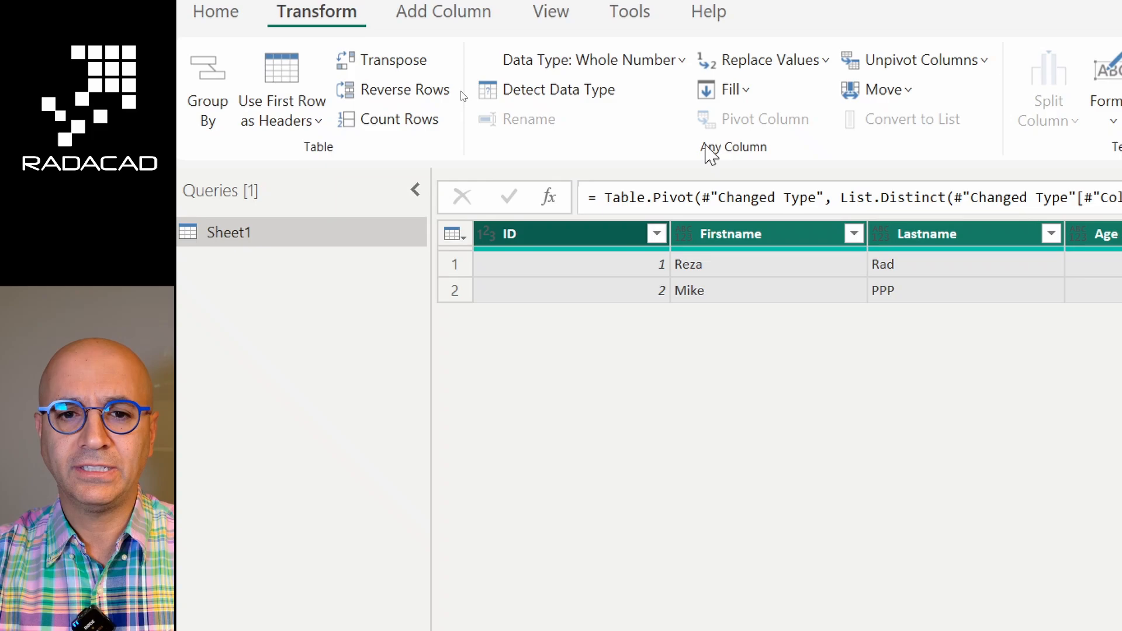
{"action": "mouse_move", "coordinate": [547, 105]}
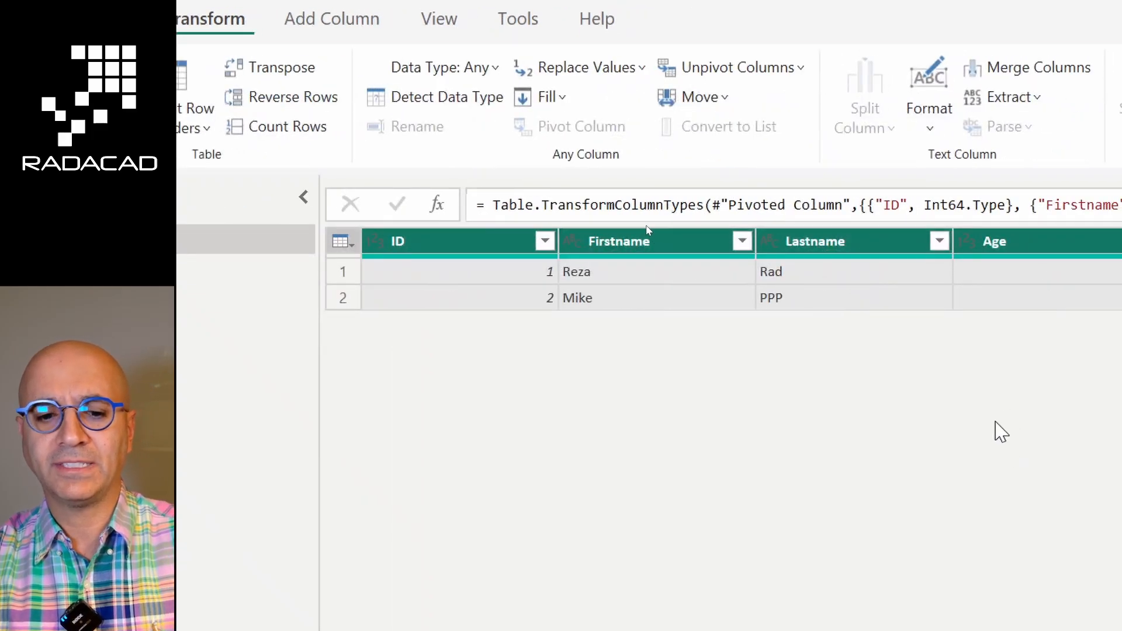
{"action": "mouse_move", "coordinate": [905, 411]}
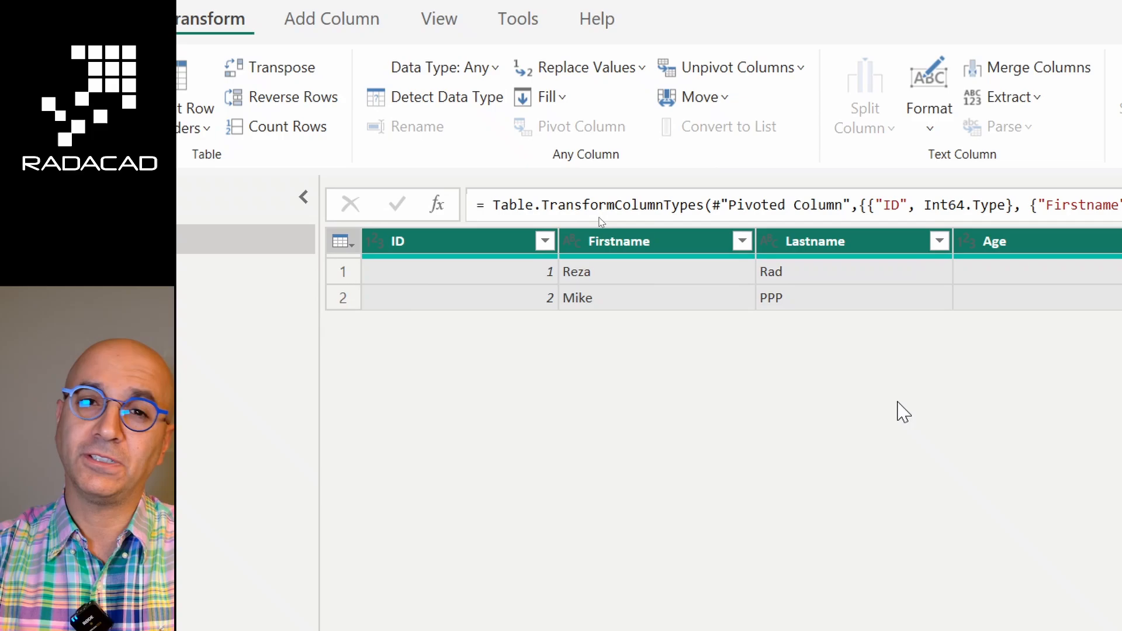
{"action": "mouse_move", "coordinate": [707, 401]}
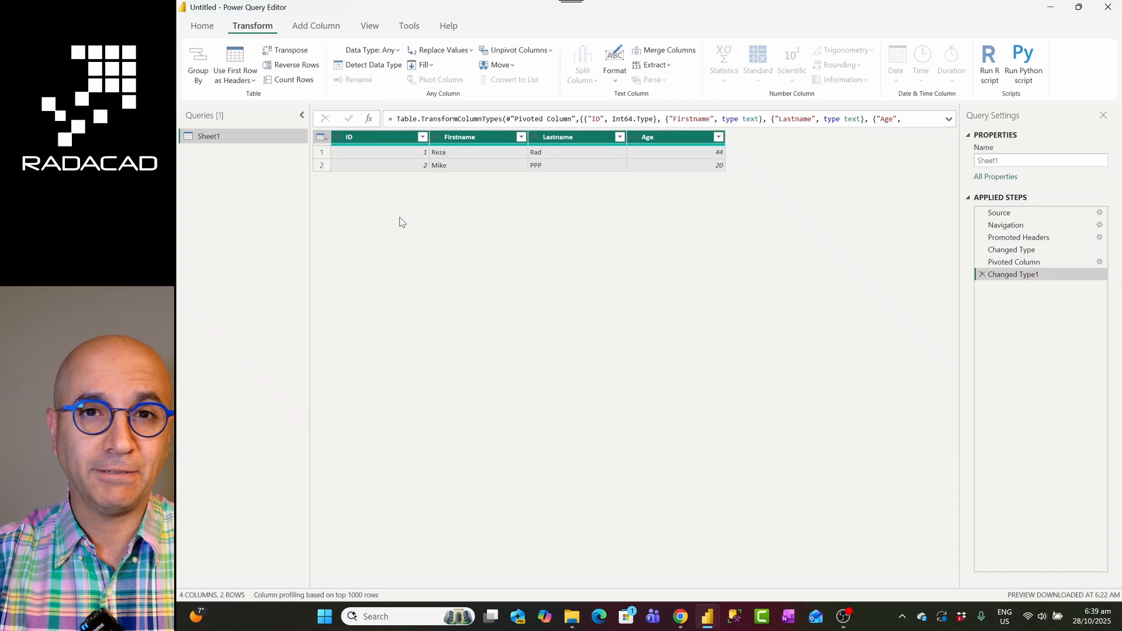
{"action": "mouse_move", "coordinate": [433, 250]}
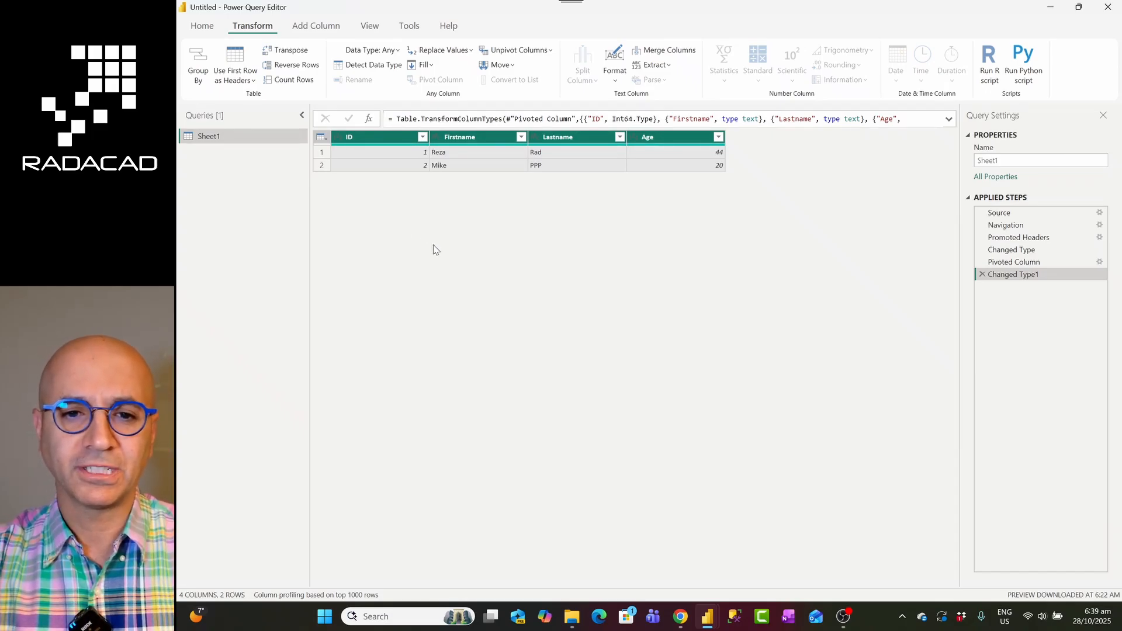
{"action": "mouse_move", "coordinate": [419, 221]}
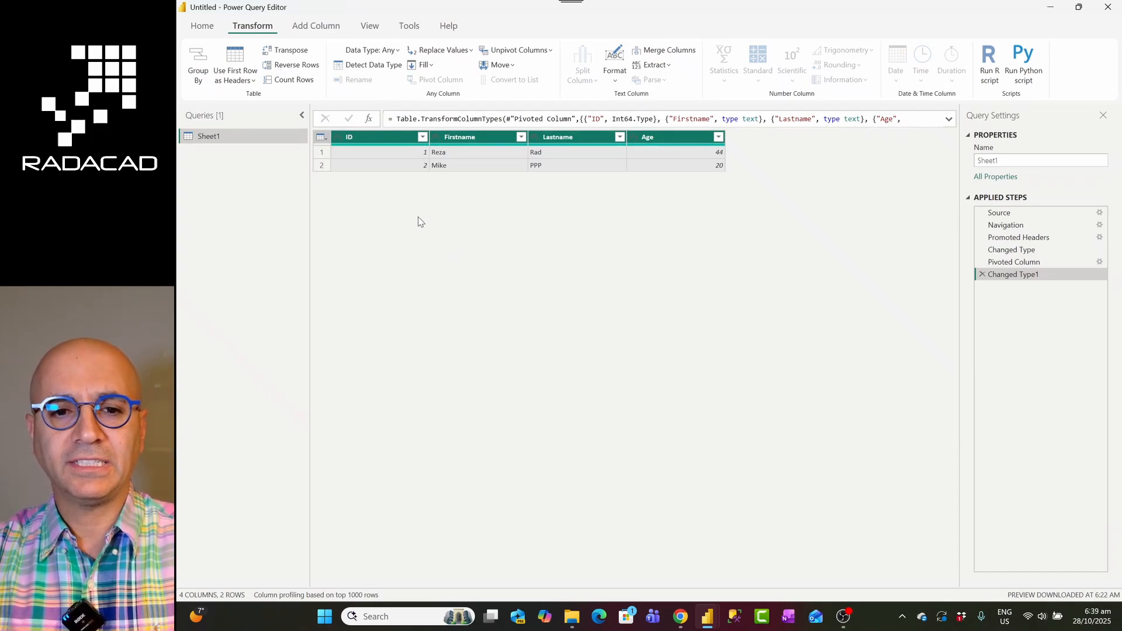
Step: Select the Firstname column for data type detection
{"action": "left_click", "coordinate": [459, 137]}
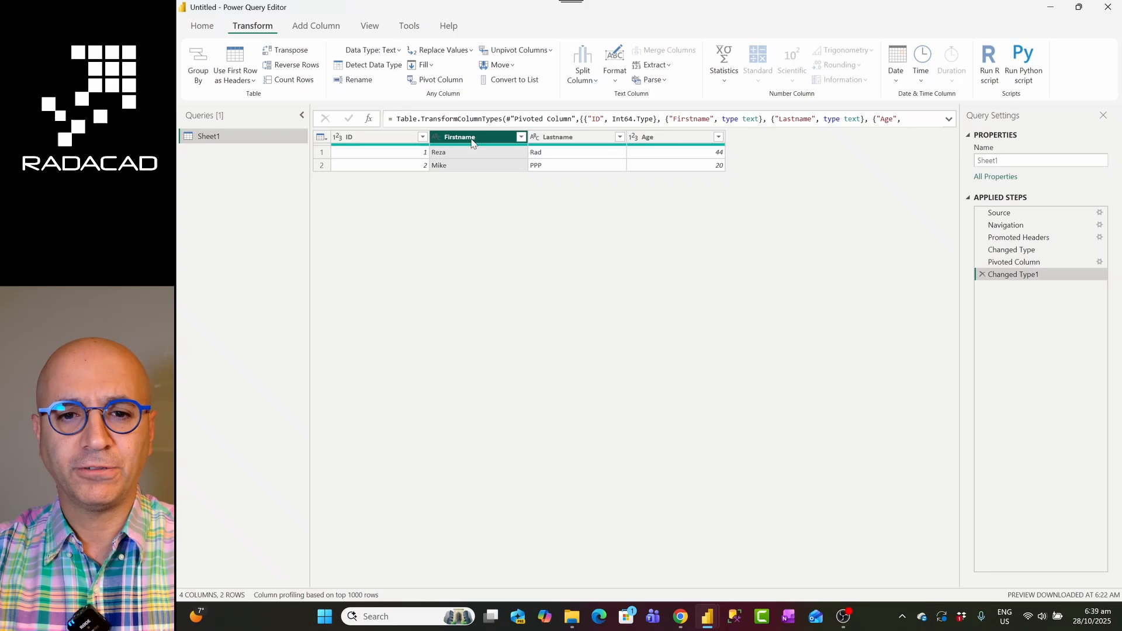
{"action": "left_click", "coordinate": [573, 137]}
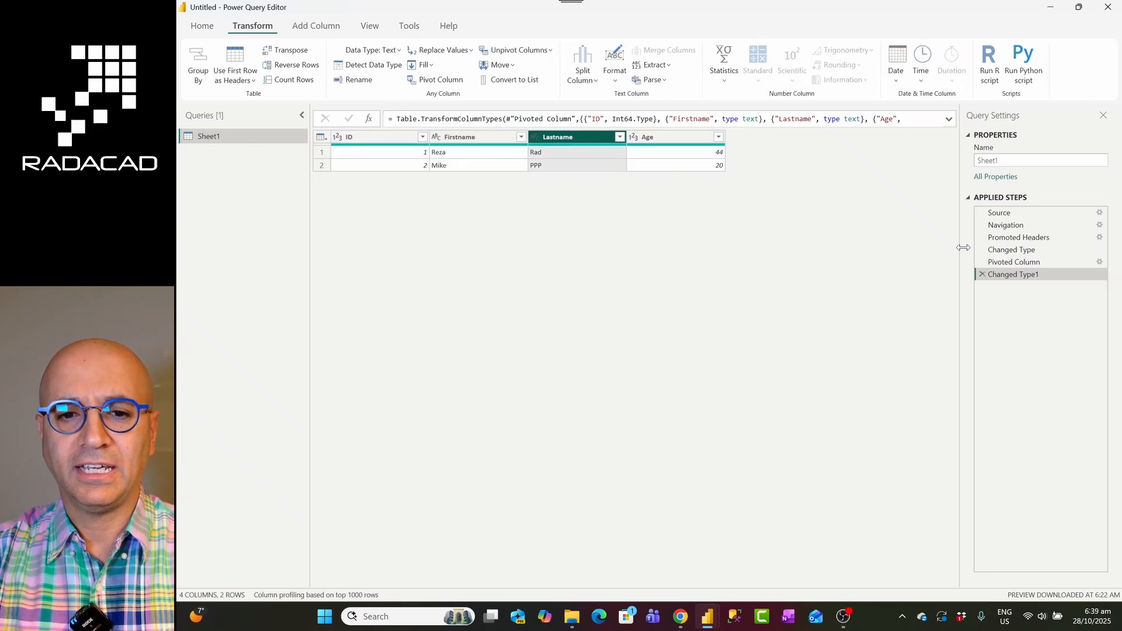
{"action": "left_click", "coordinate": [1015, 261]}
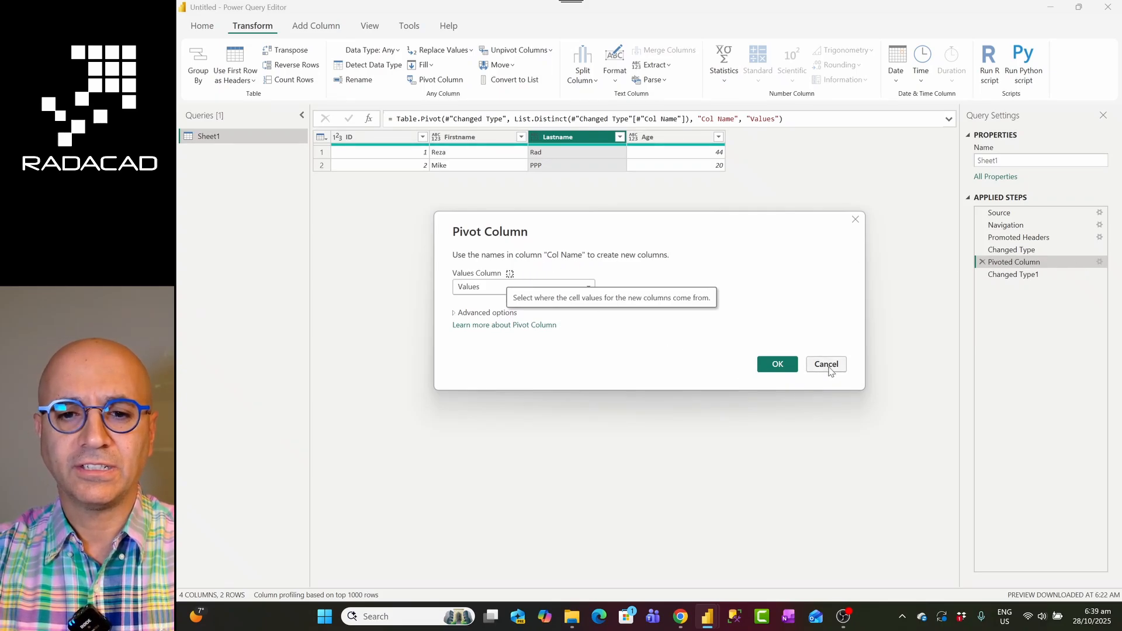
{"action": "left_click", "coordinate": [825, 363]}
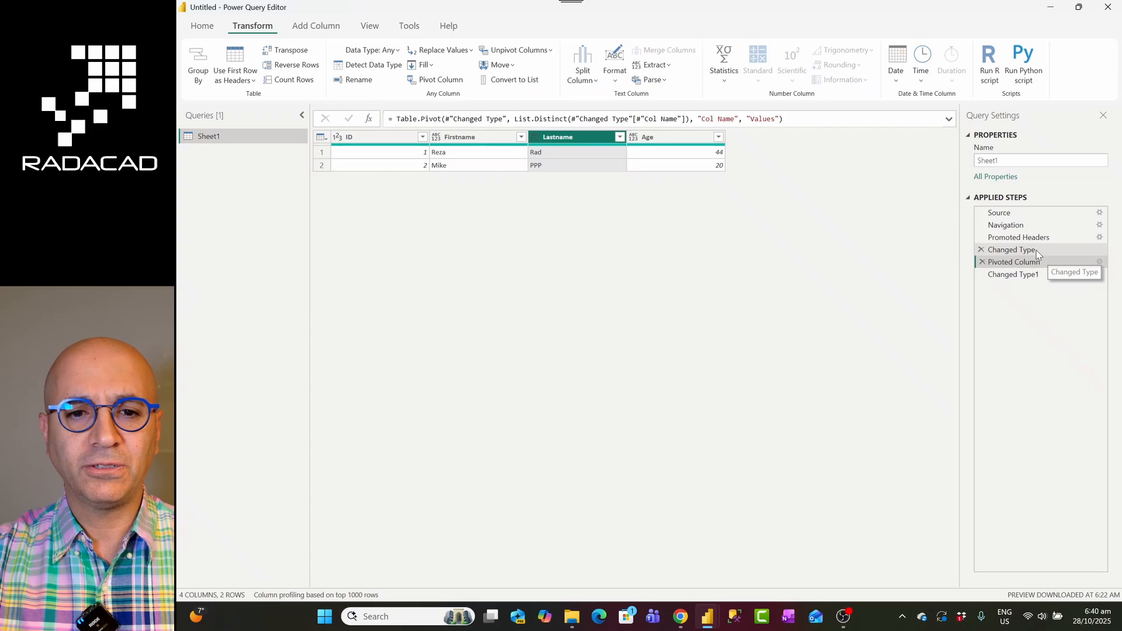
{"action": "left_click", "coordinate": [1011, 250]}
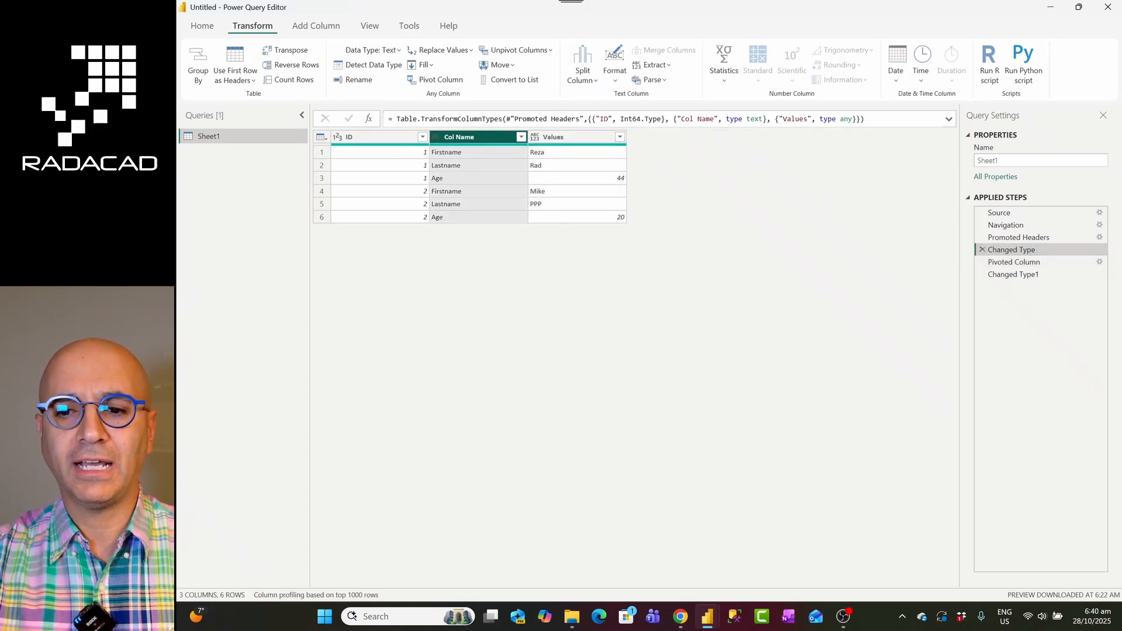
{"action": "left_click", "coordinate": [1013, 260]}
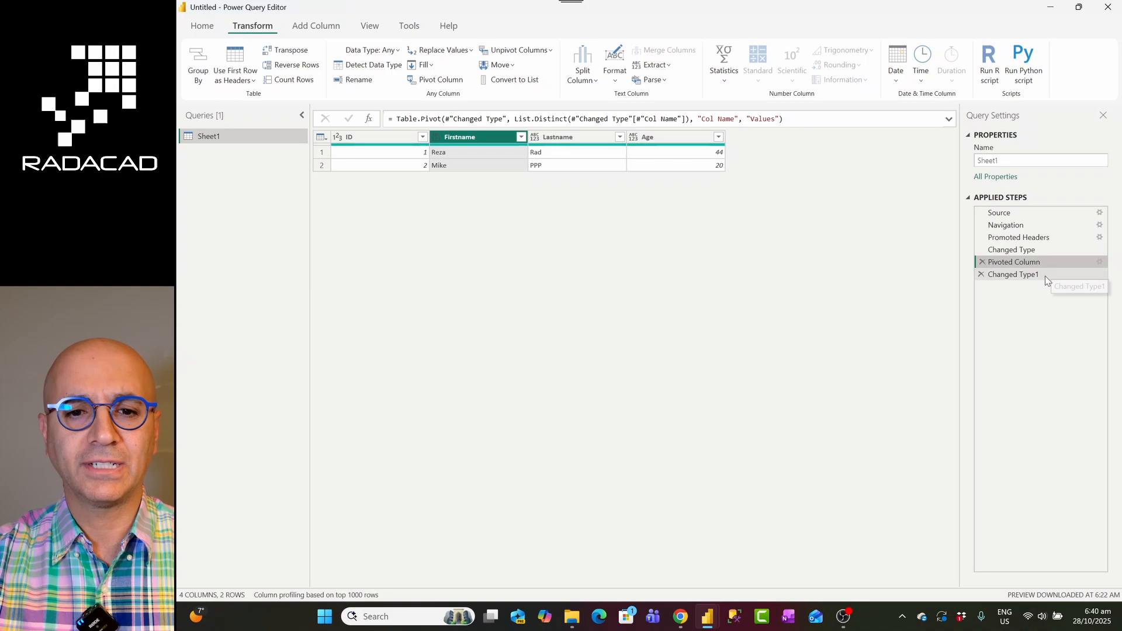